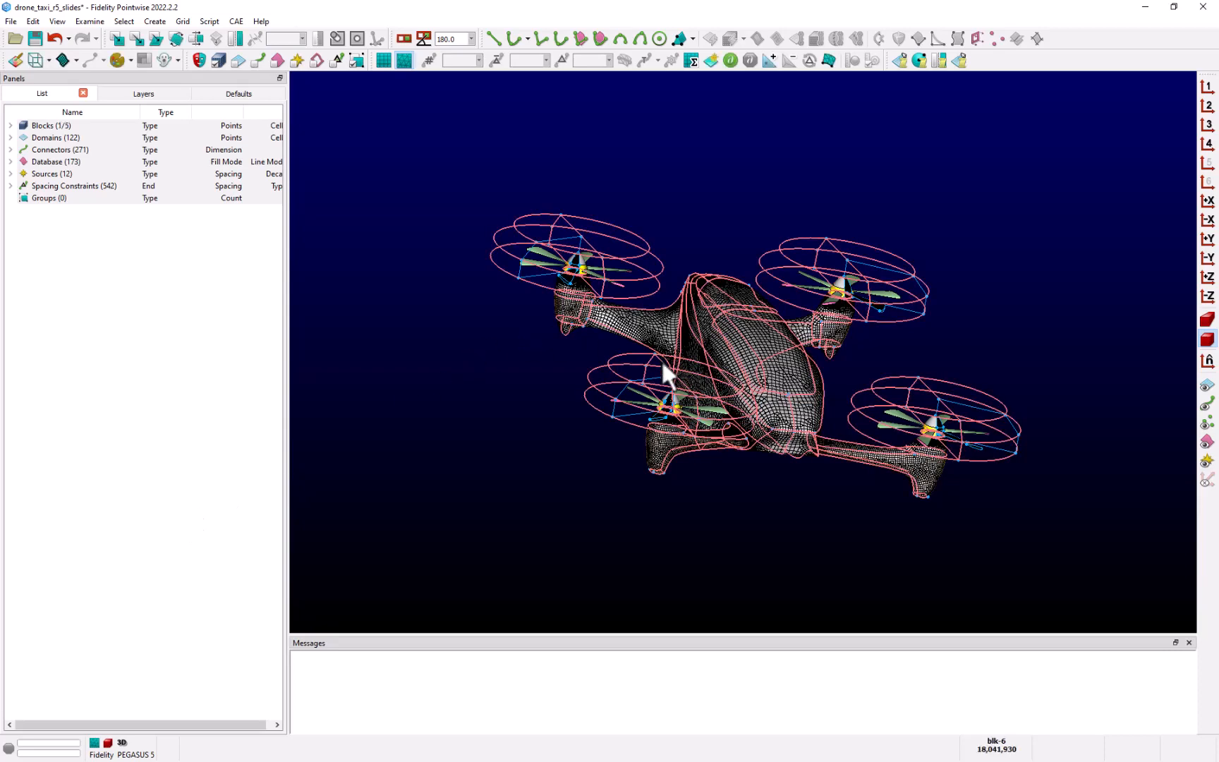
Select all grid entities and open the Examine quality measures list
left_click(196, 39)
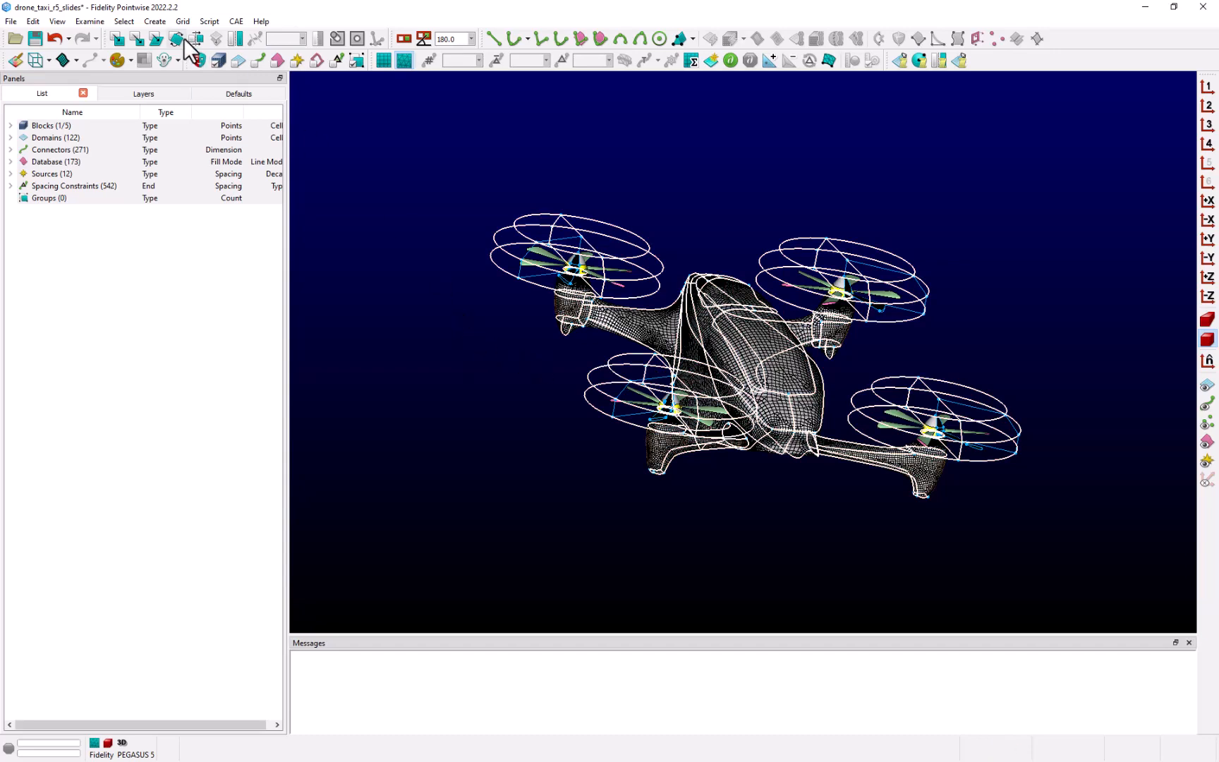
left_click(89, 21)
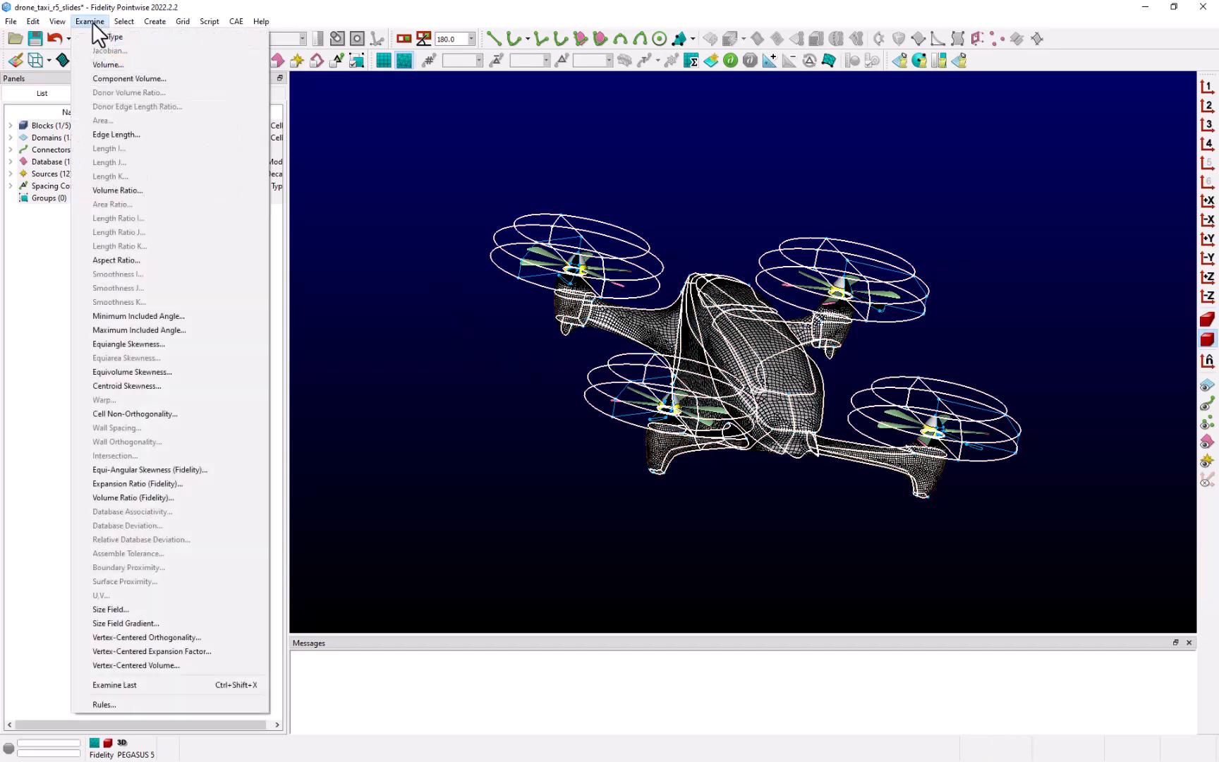
mouse_move(139, 329)
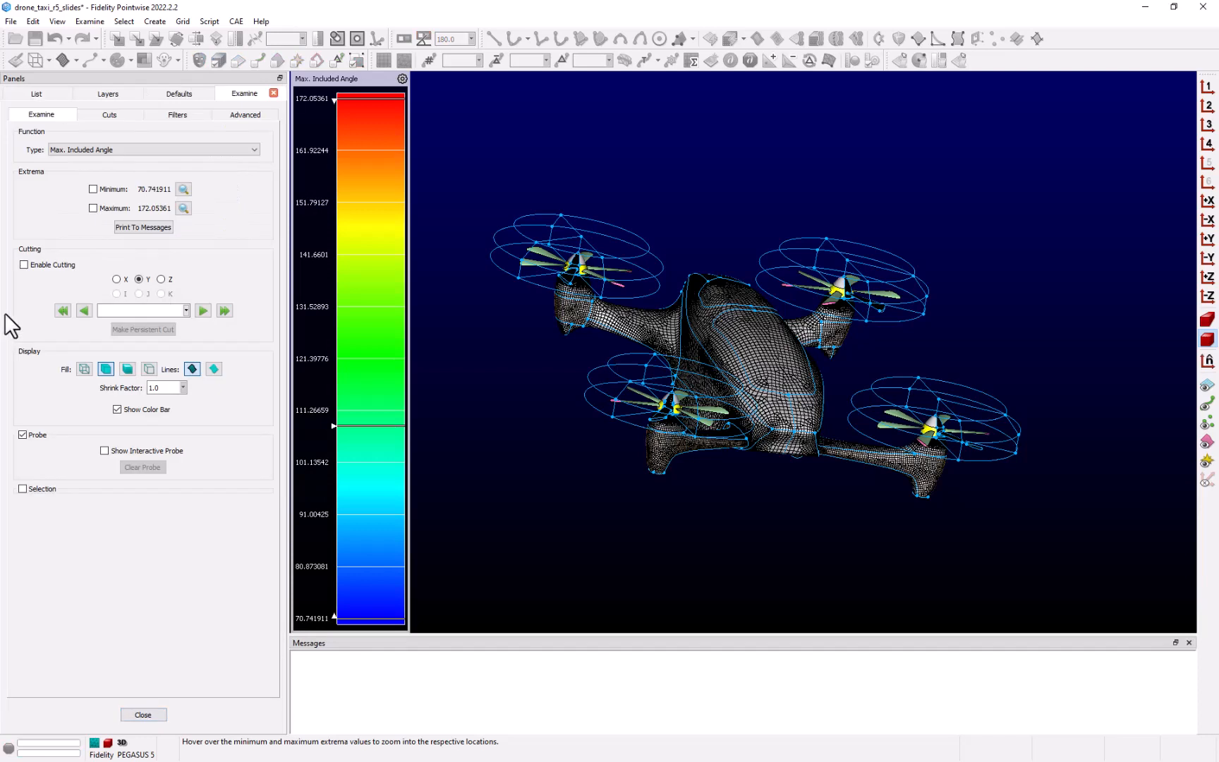
mouse_move(38, 322)
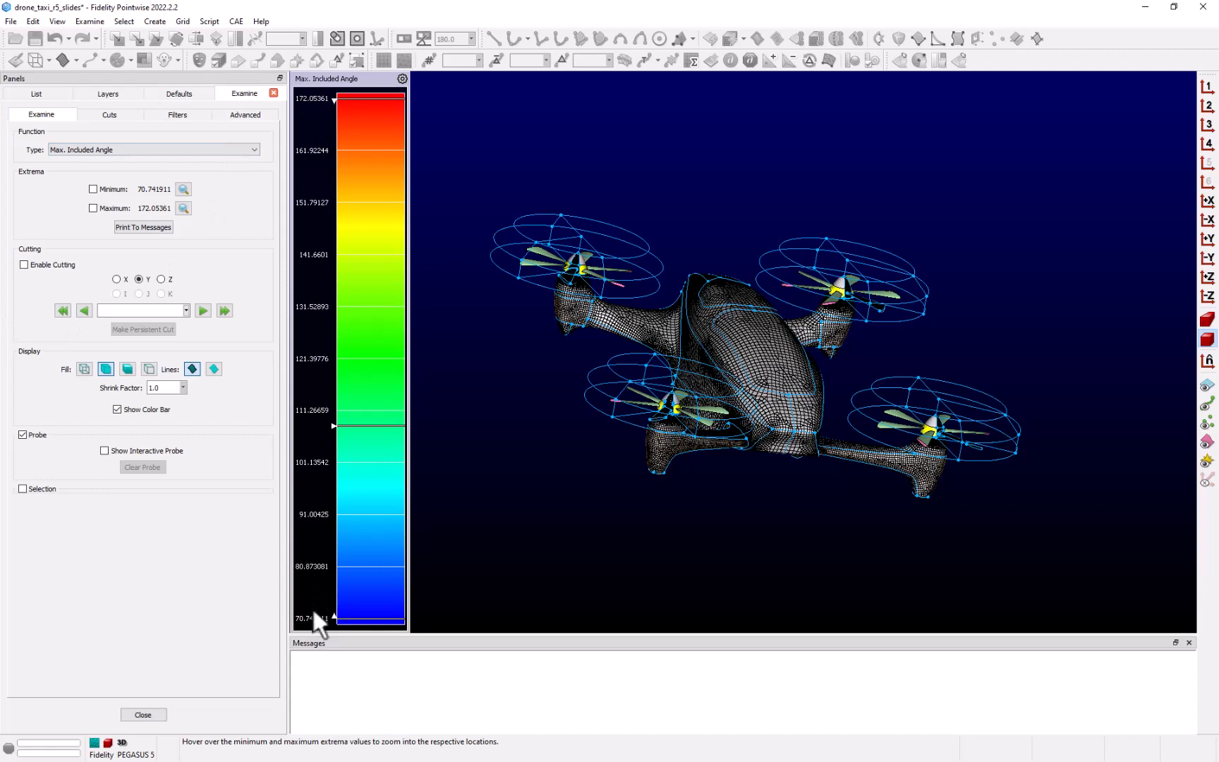
mouse_move(281, 457)
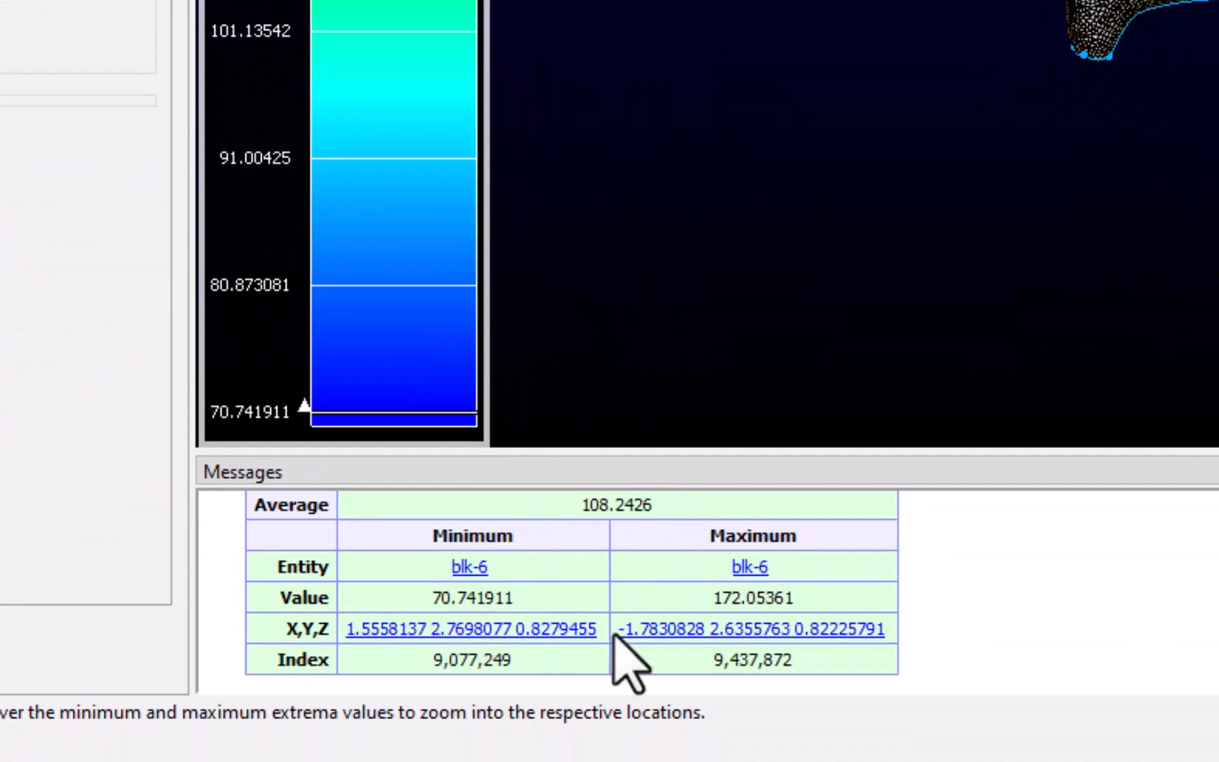
mouse_move(529, 661)
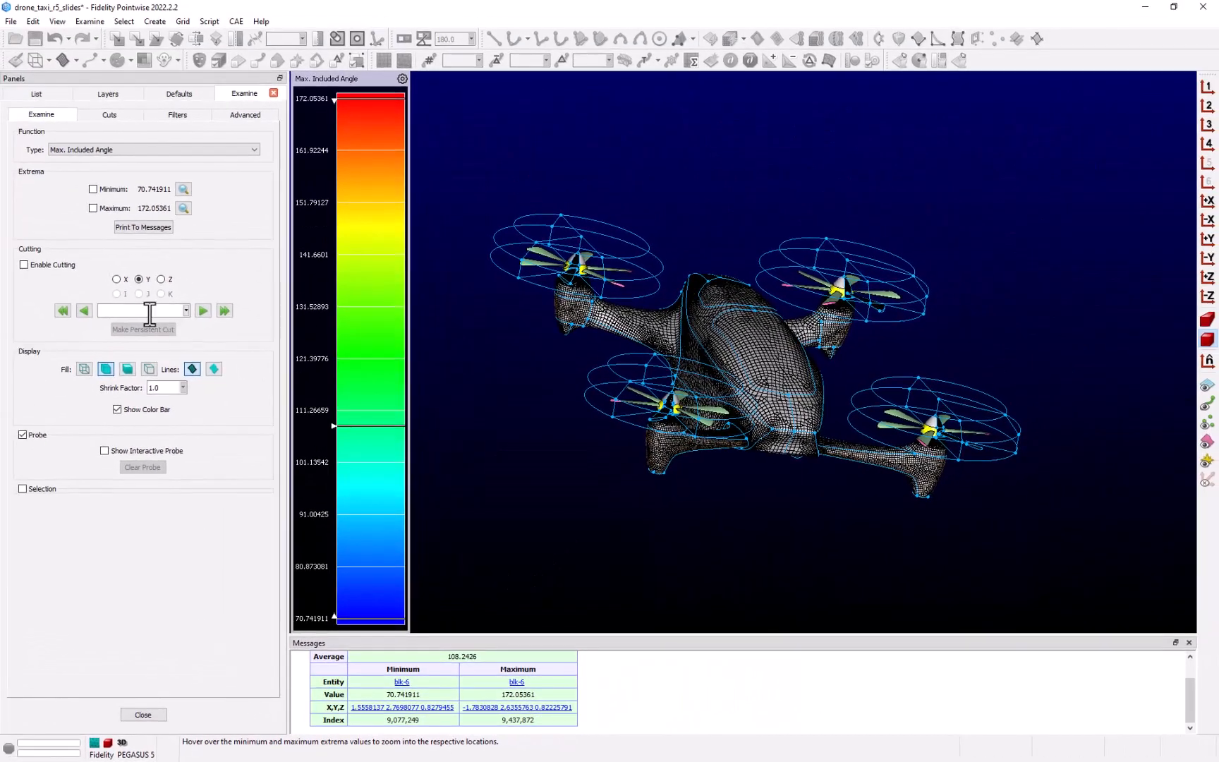
Enable cutting through the volume grid with a Y plane at 2.65
type("2.65")
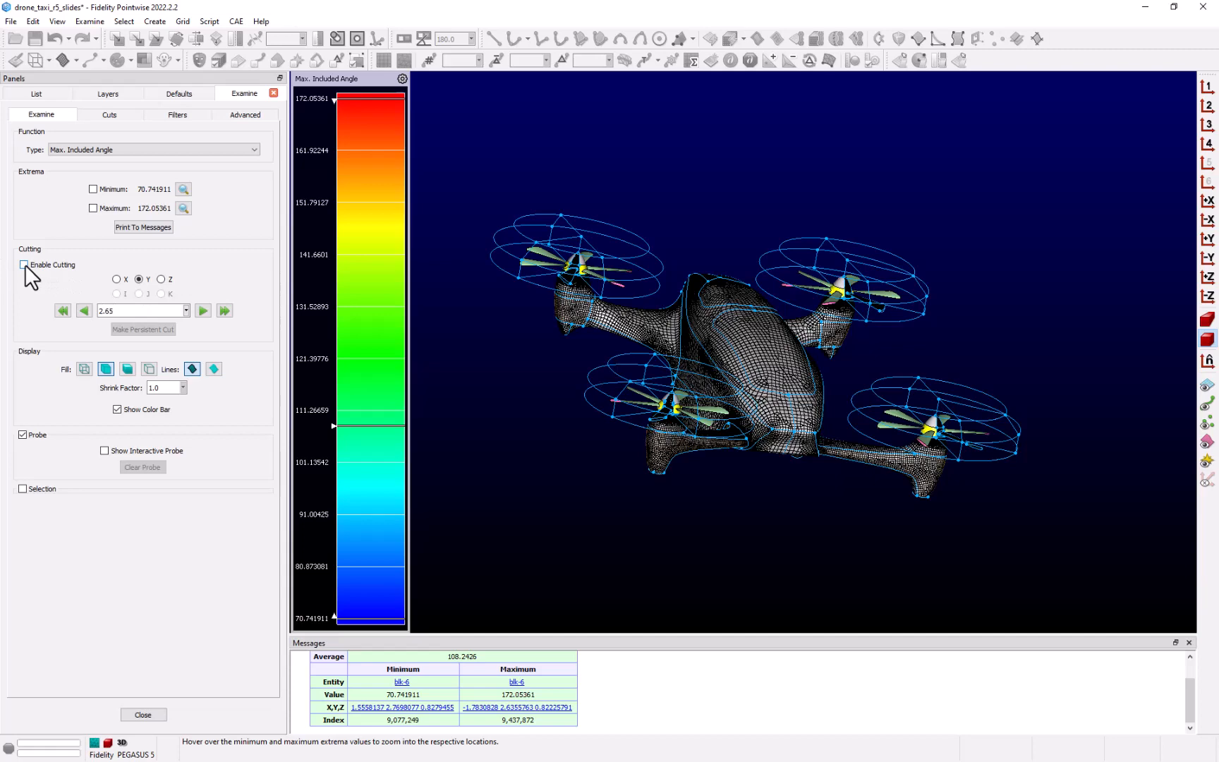
left_click(24, 266)
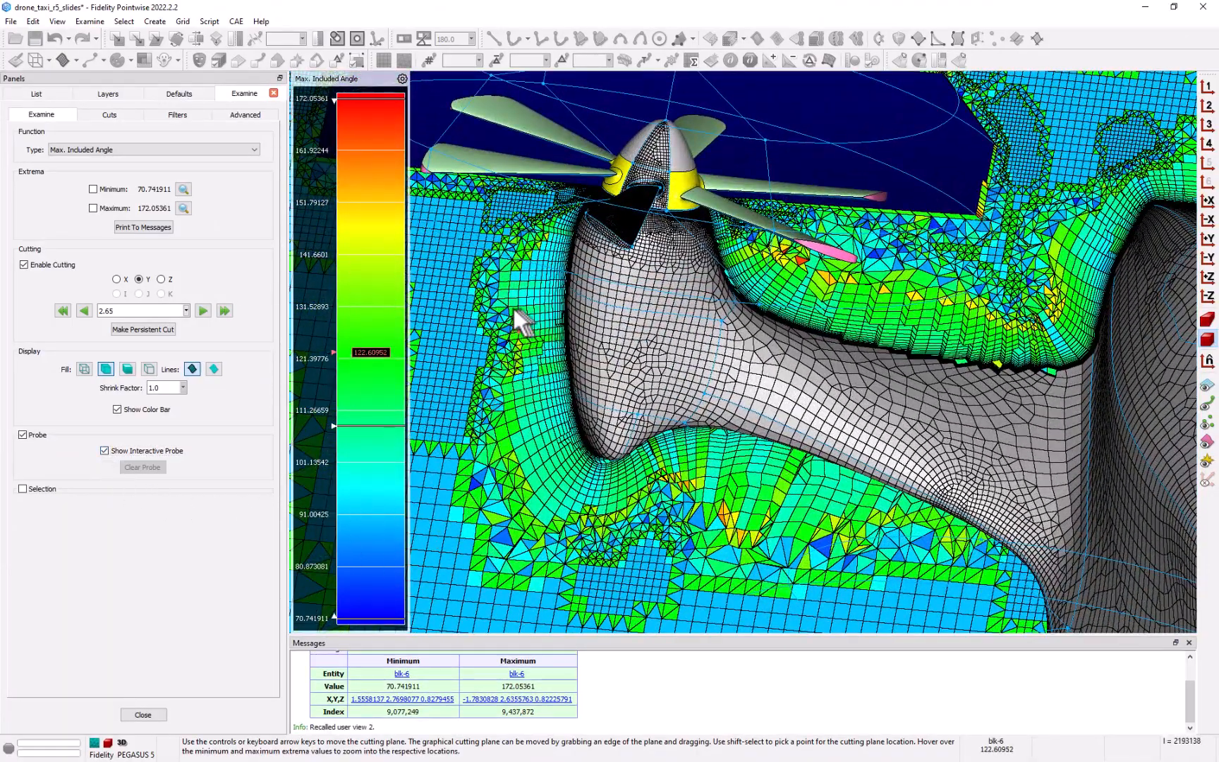
mouse_move(528, 401)
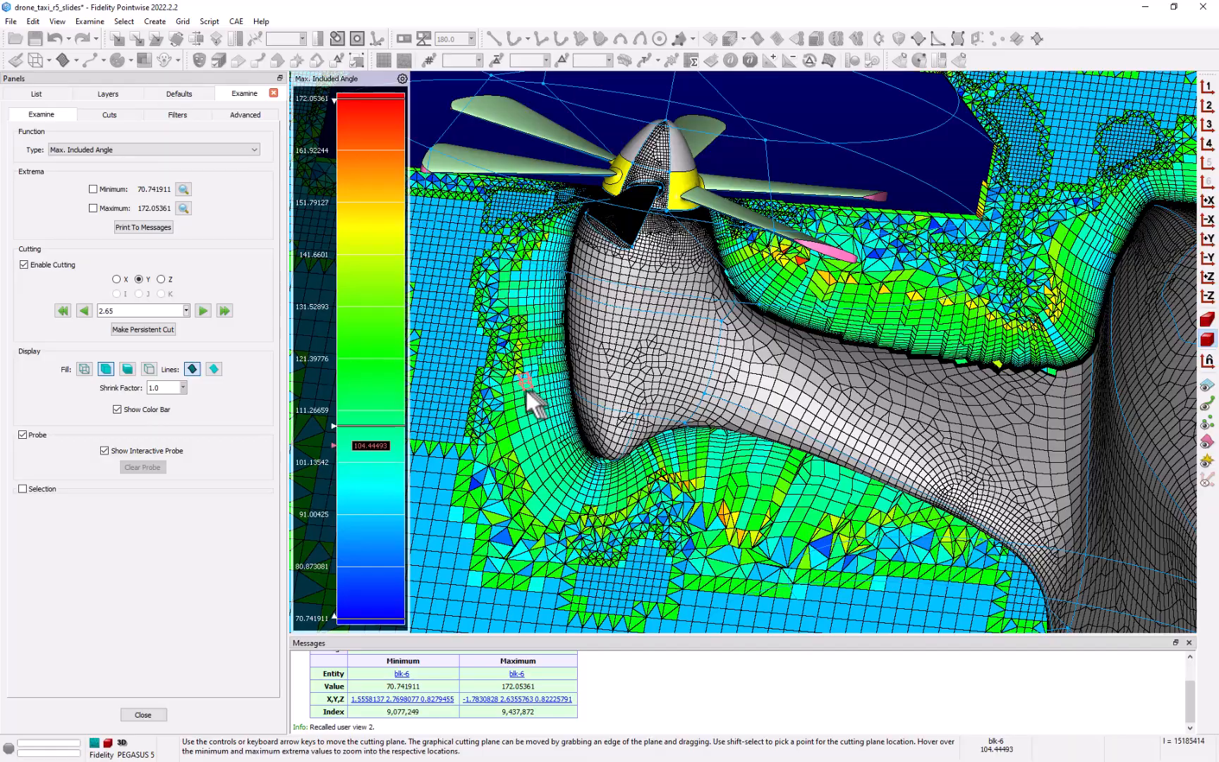
mouse_move(653, 466)
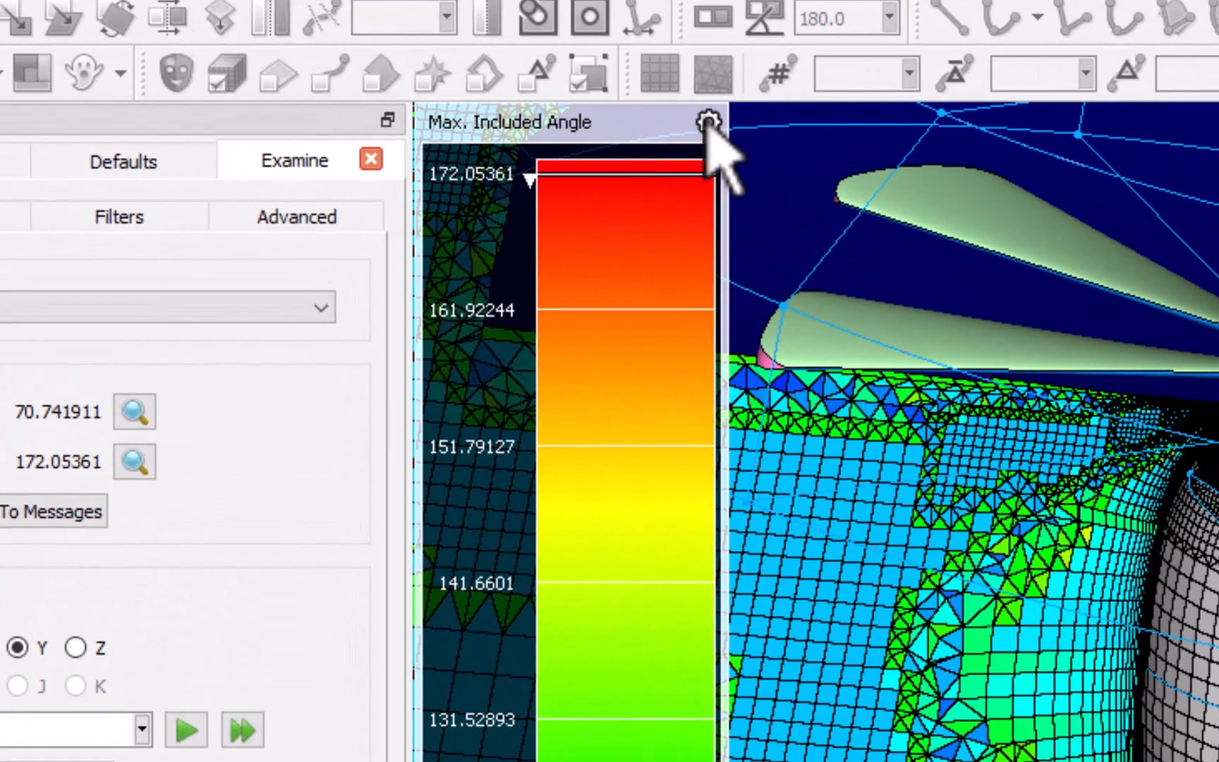
Restore normal colour order and change the colour bar's number of levels
left_click(704, 122)
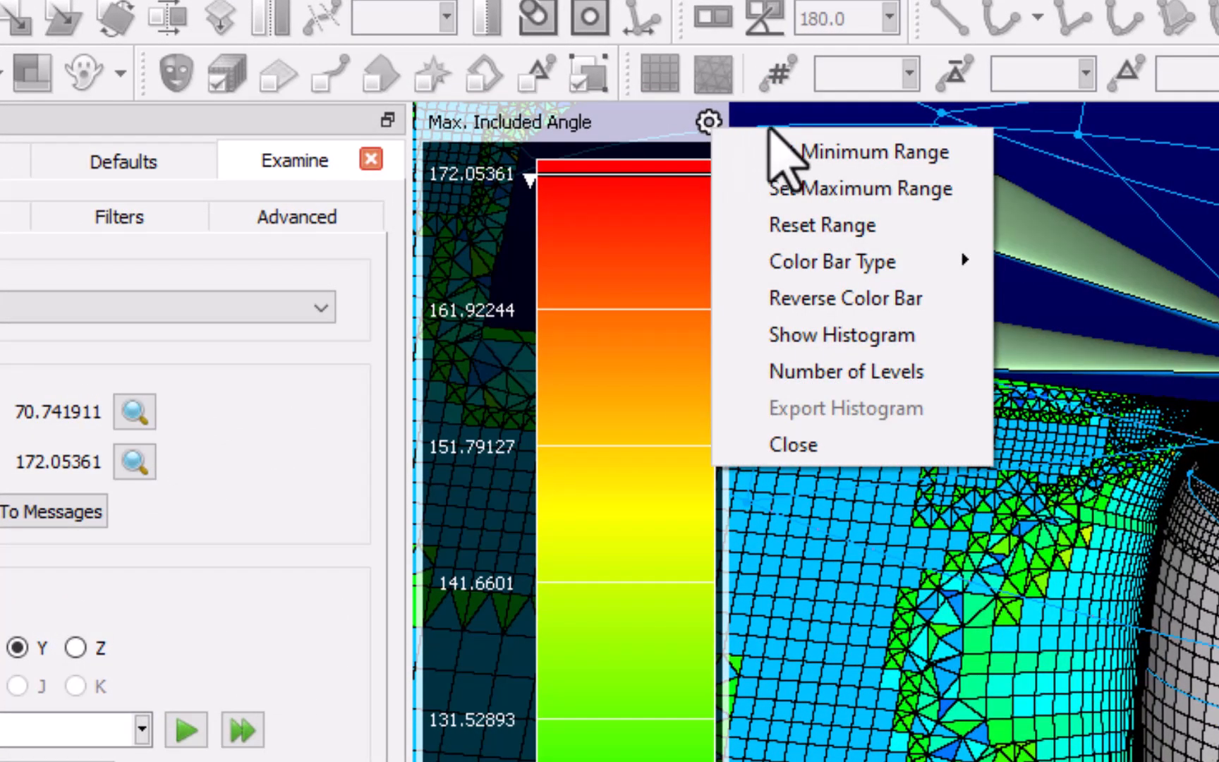
mouse_move(855, 188)
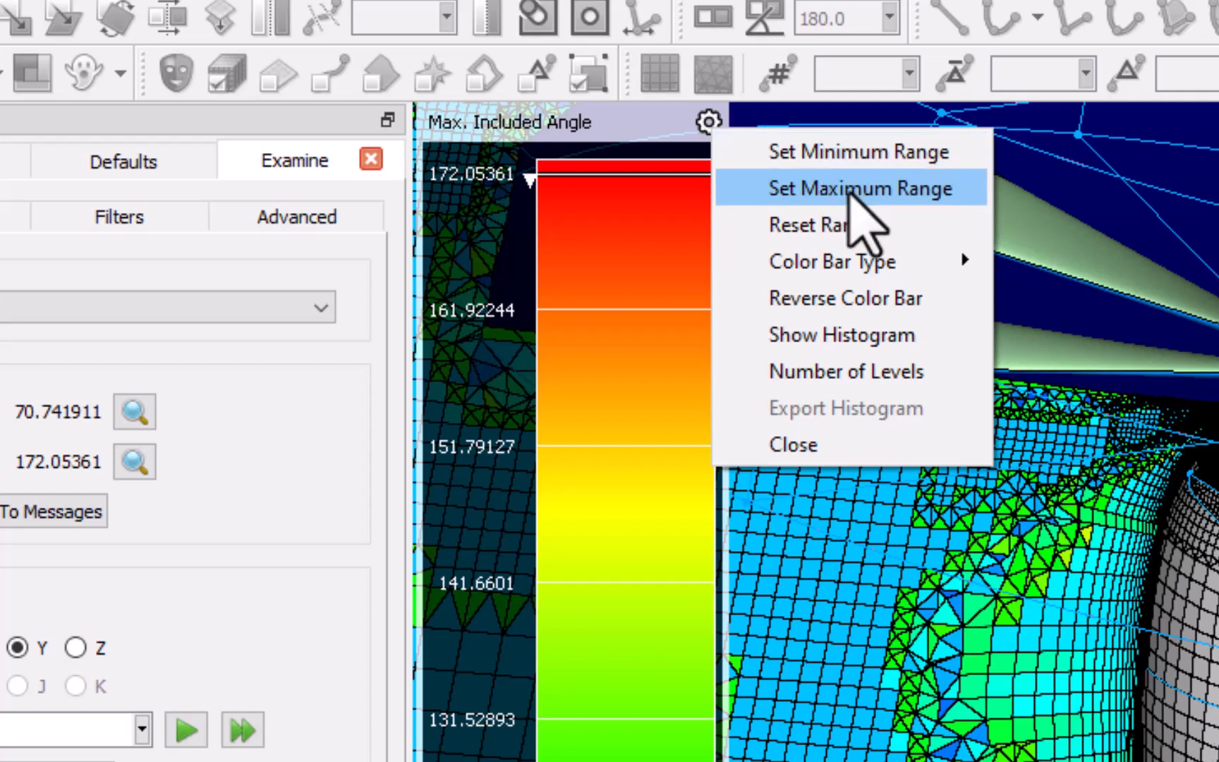
mouse_move(832, 224)
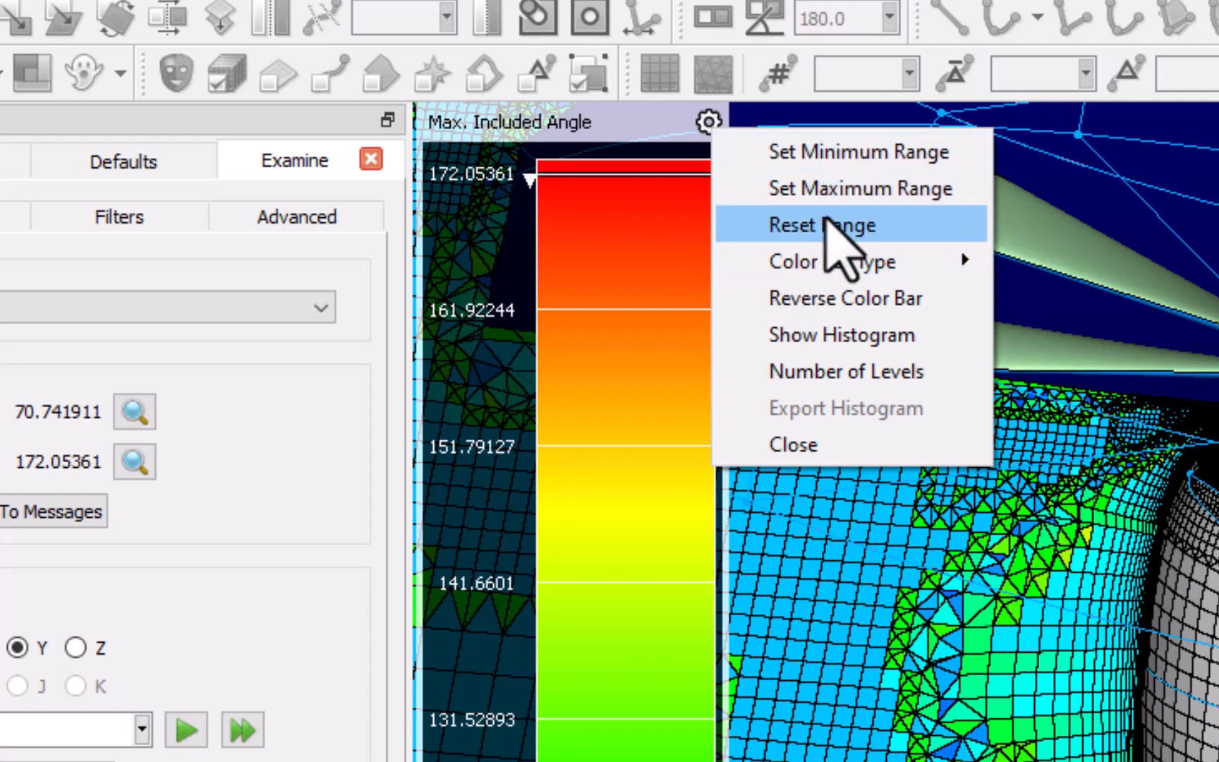
mouse_move(831, 261)
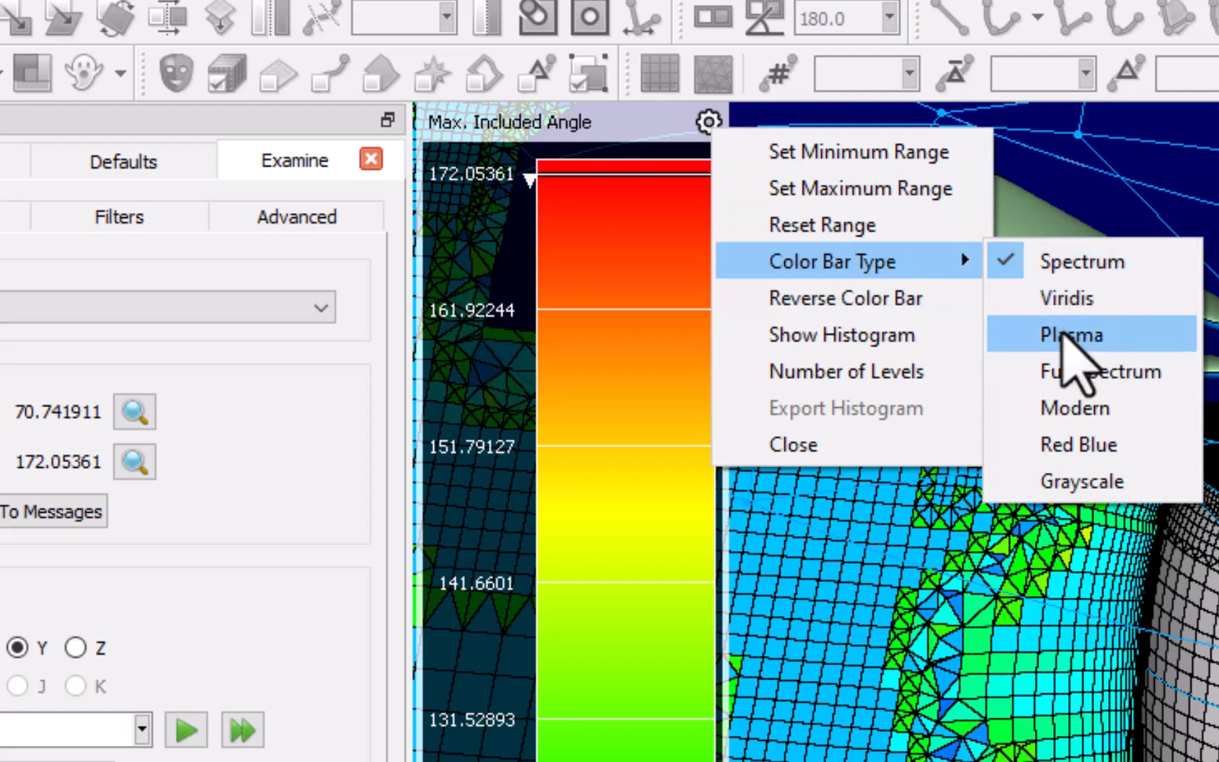
mouse_move(1088, 371)
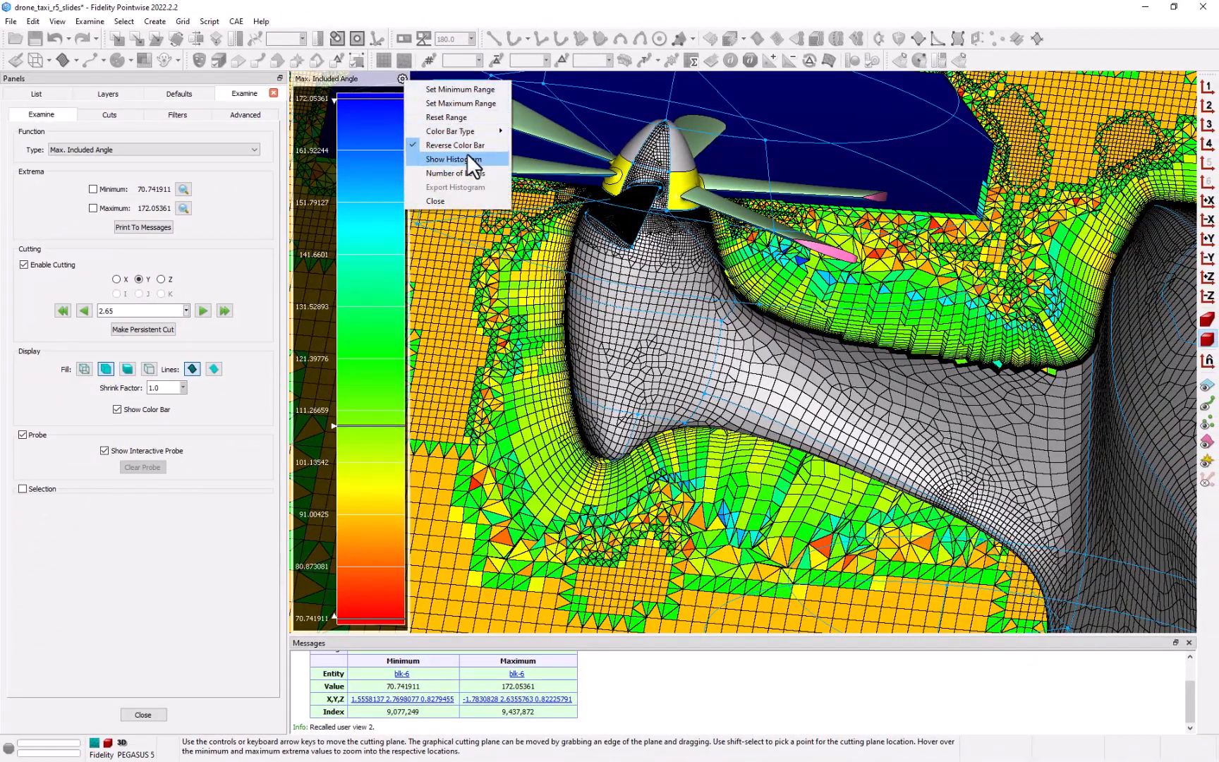
left_click(455, 145)
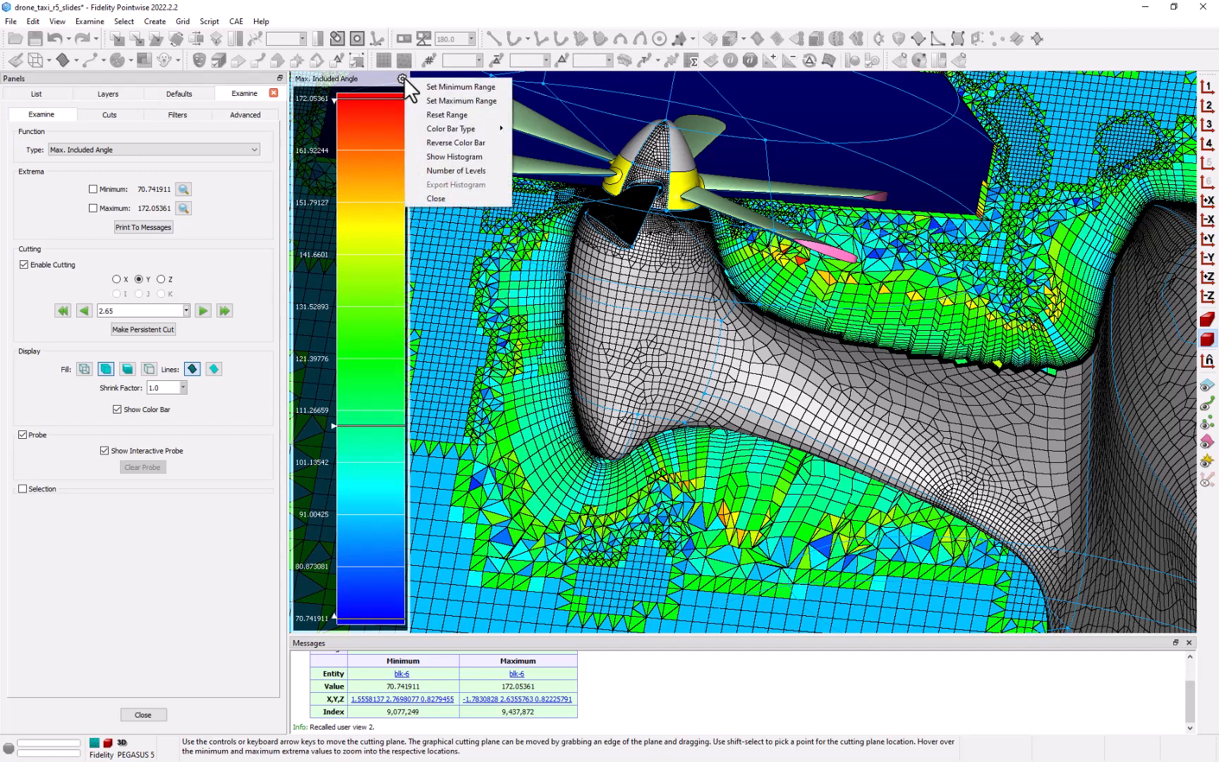
mouse_move(456, 170)
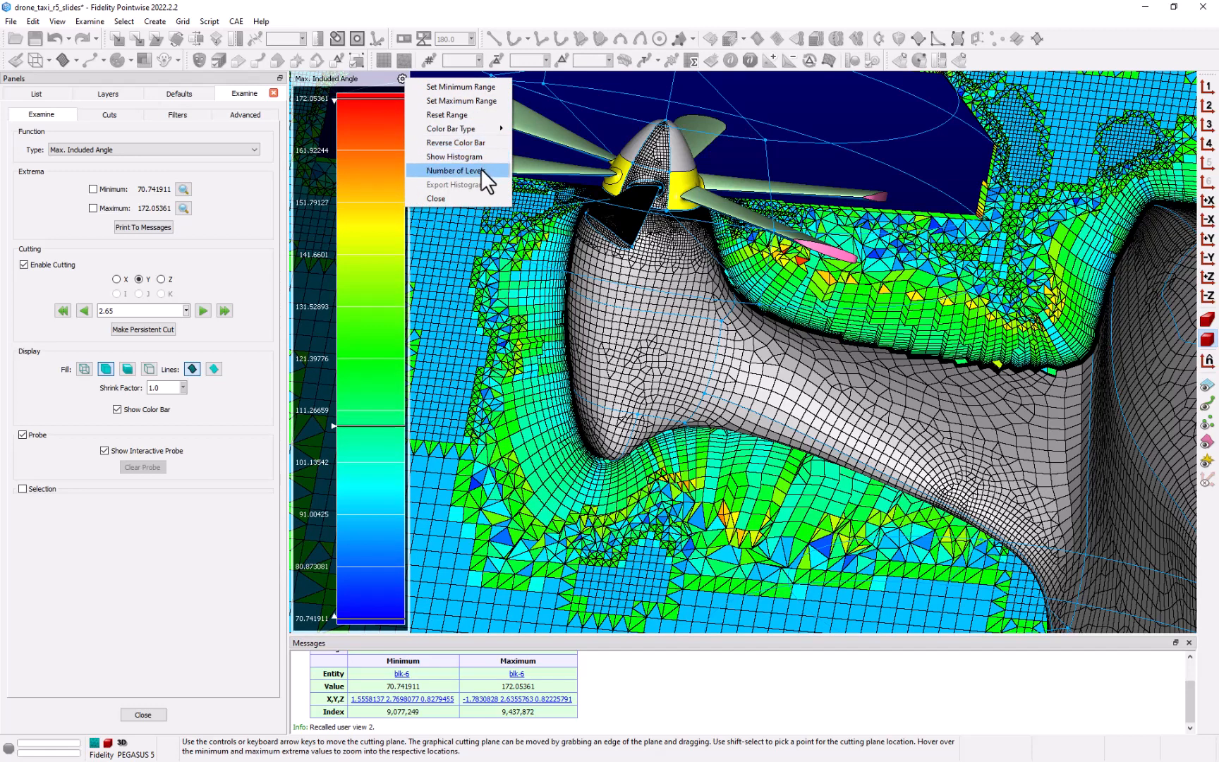
left_click(457, 170)
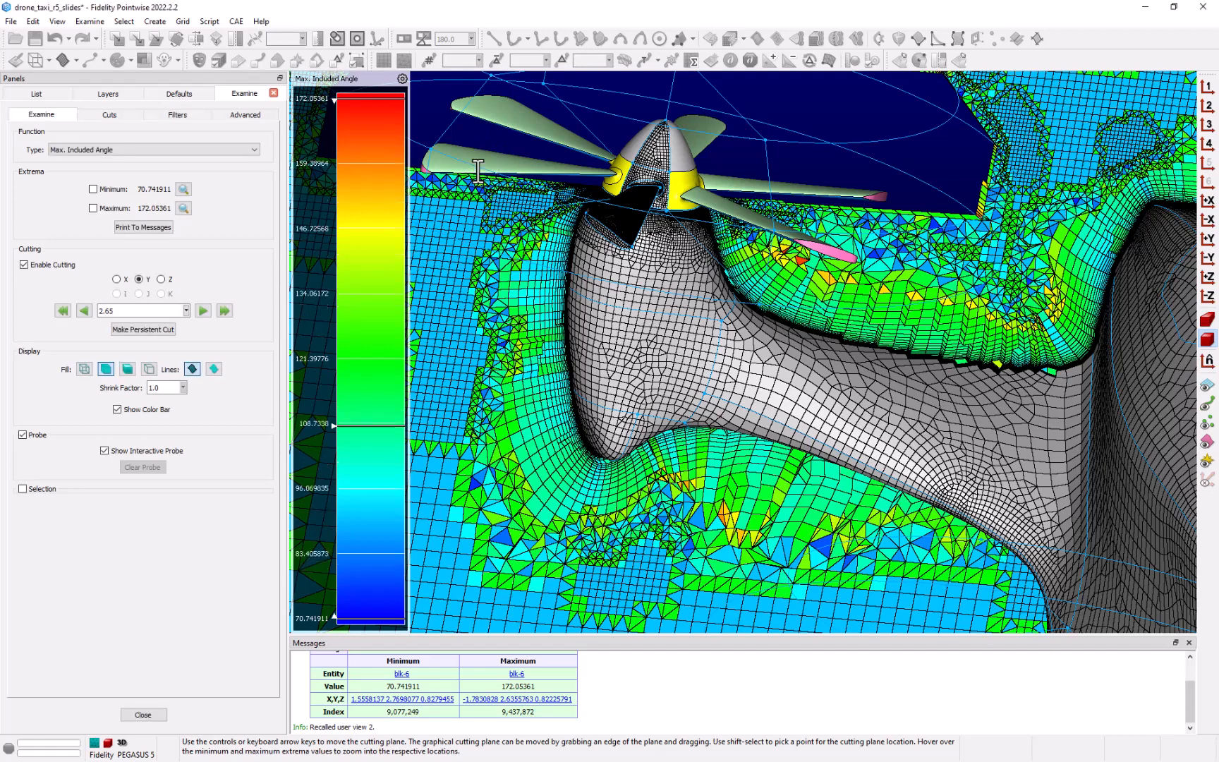
mouse_move(563, 280)
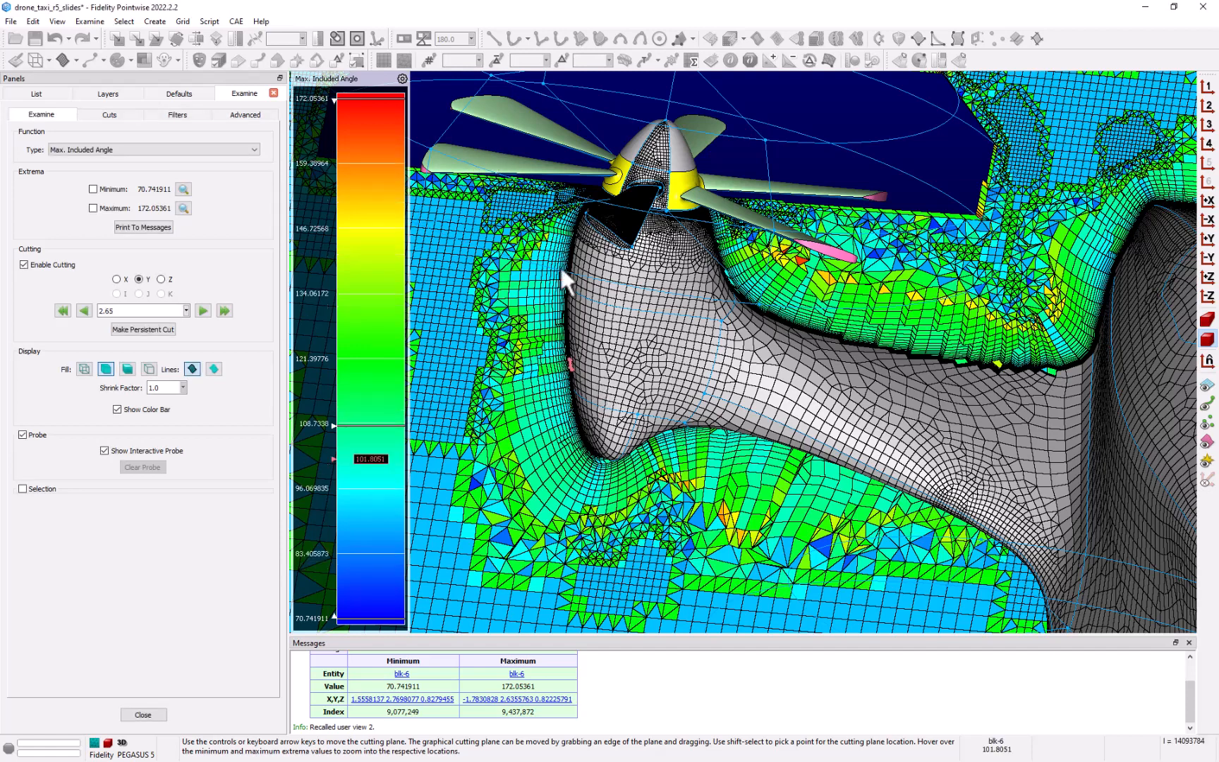
Turn on the cell-count histogram beside the angle colour bar
left_click(402, 78)
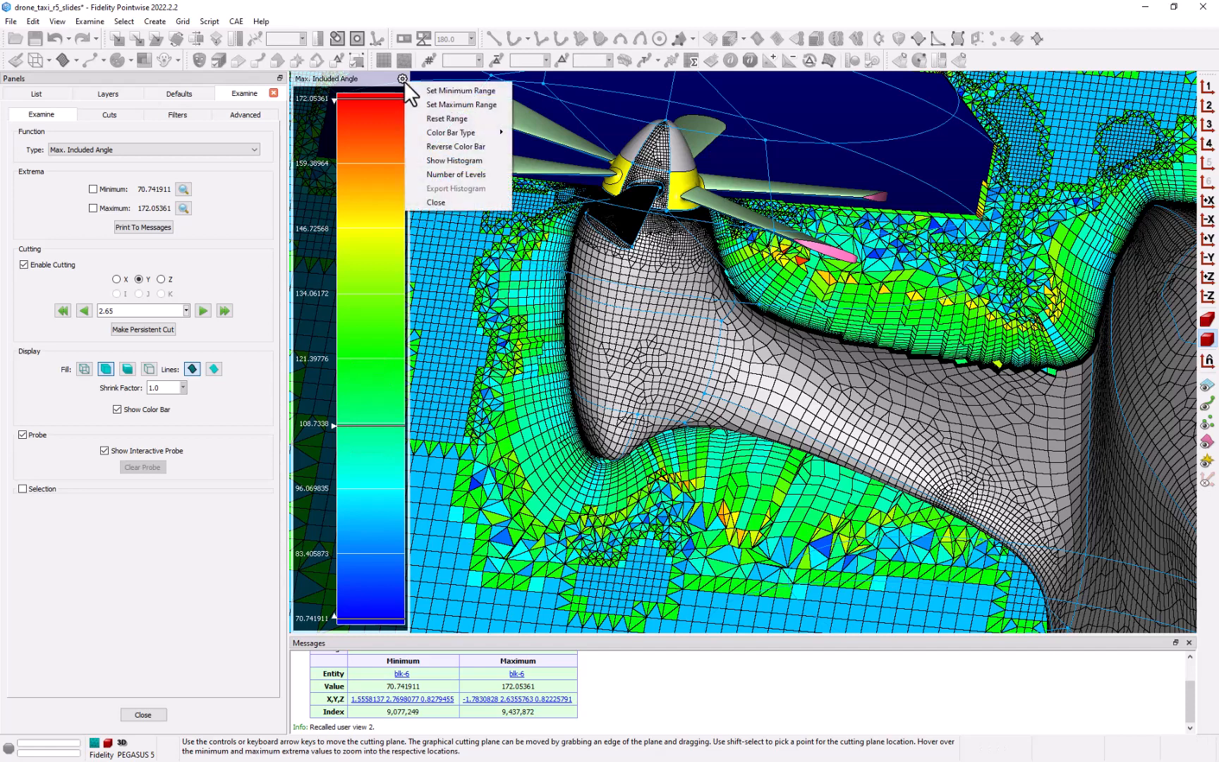
left_click(455, 160)
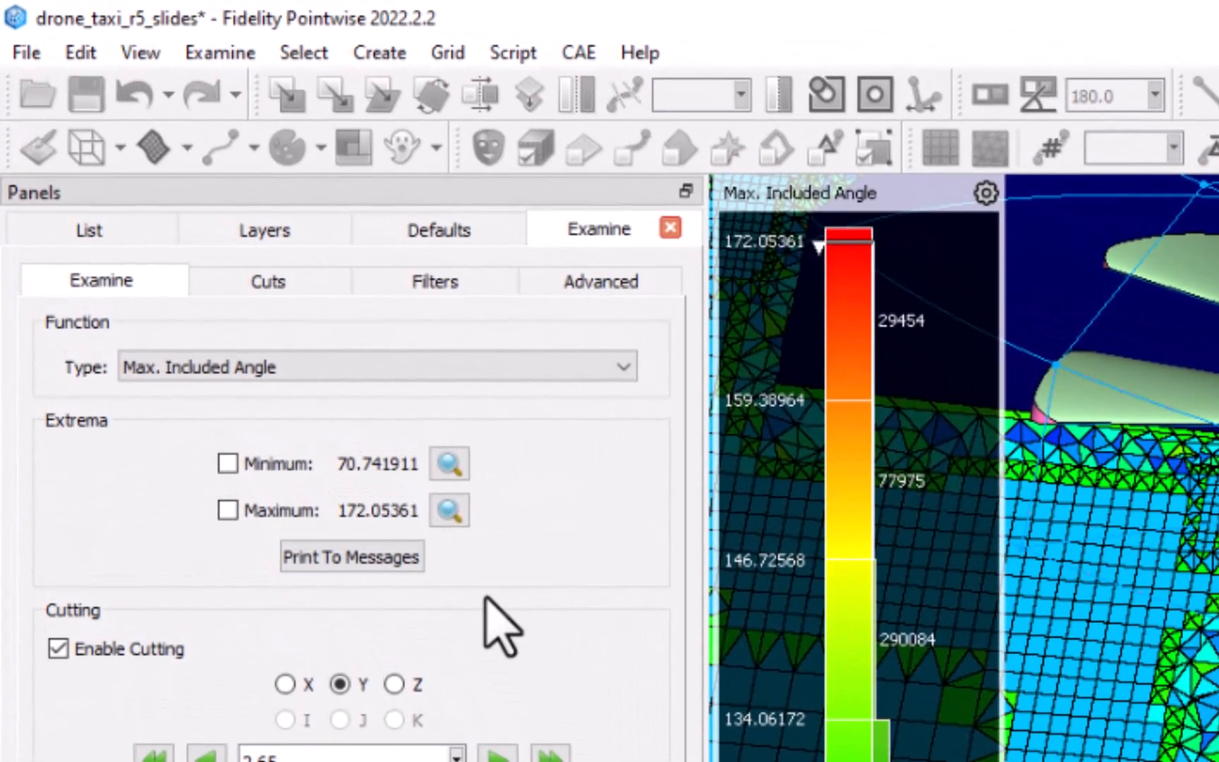
Mark the maximum extremum and zoom onto the 172.05 cell
left_click(228, 509)
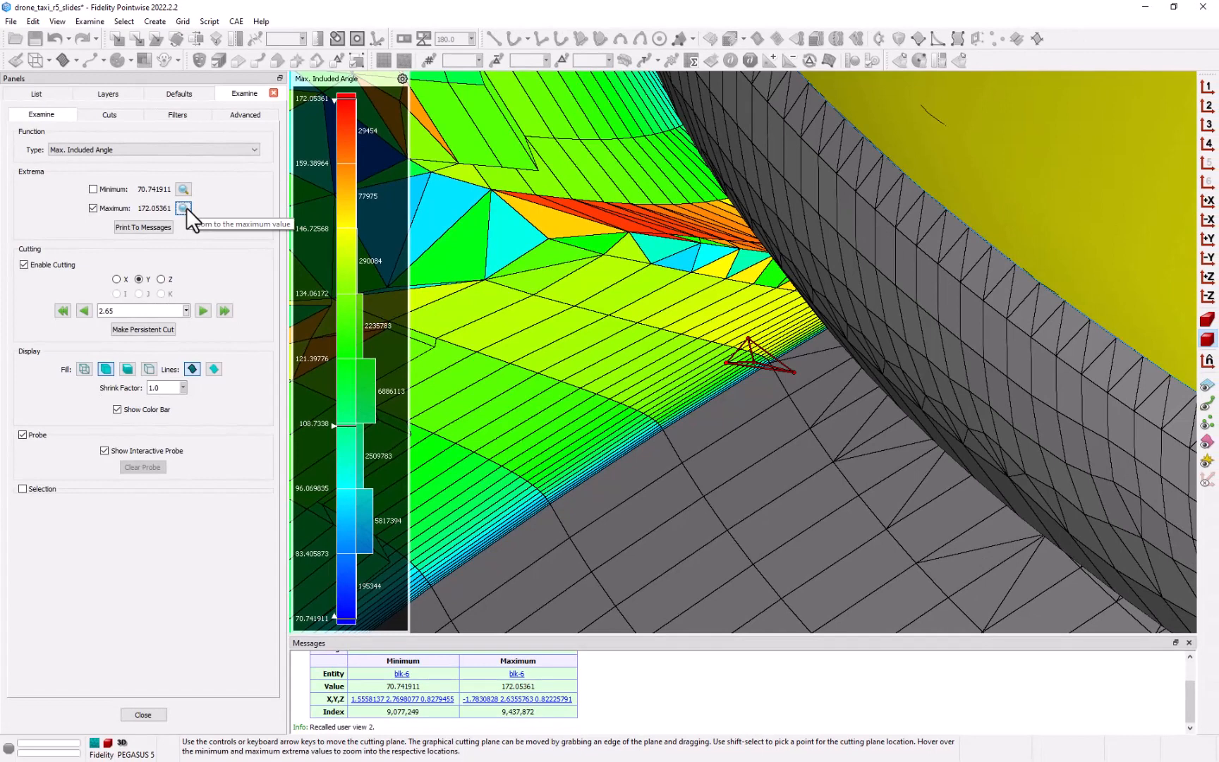
left_click(184, 207)
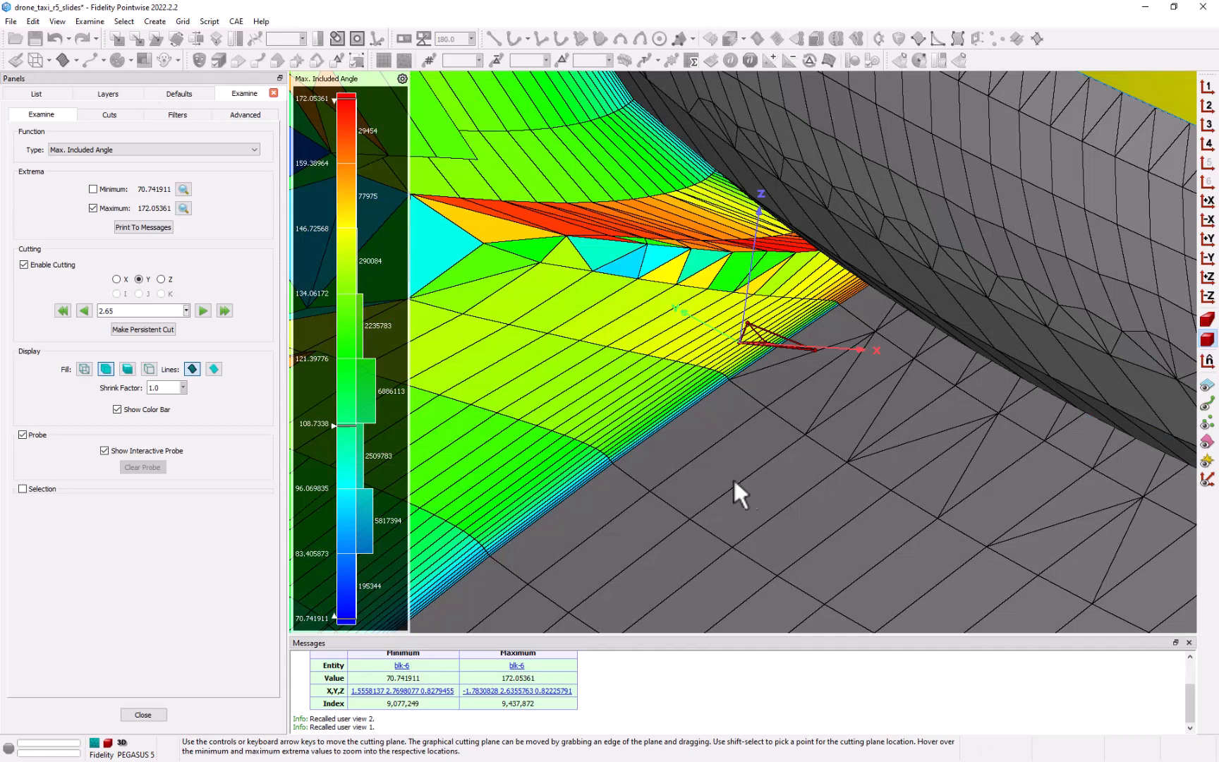
mouse_move(233, 303)
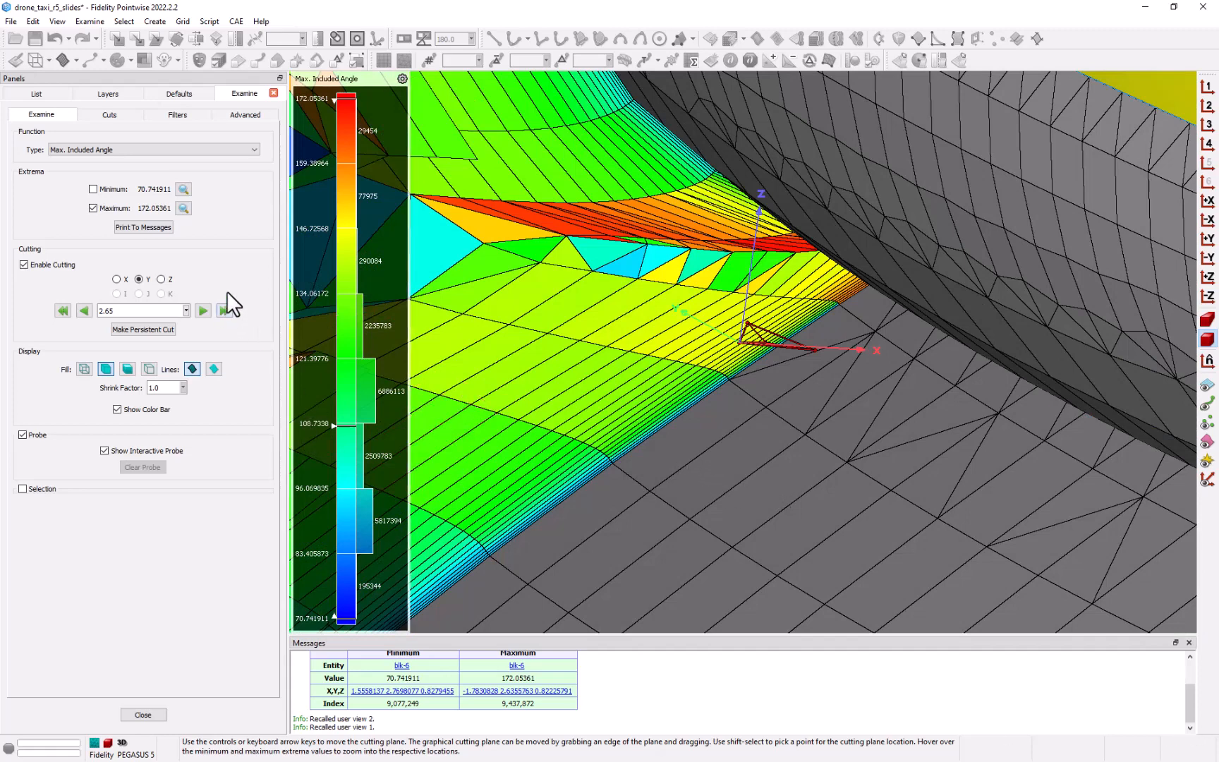
Set the colour bar's maximum range to 170.0
left_click(402, 77)
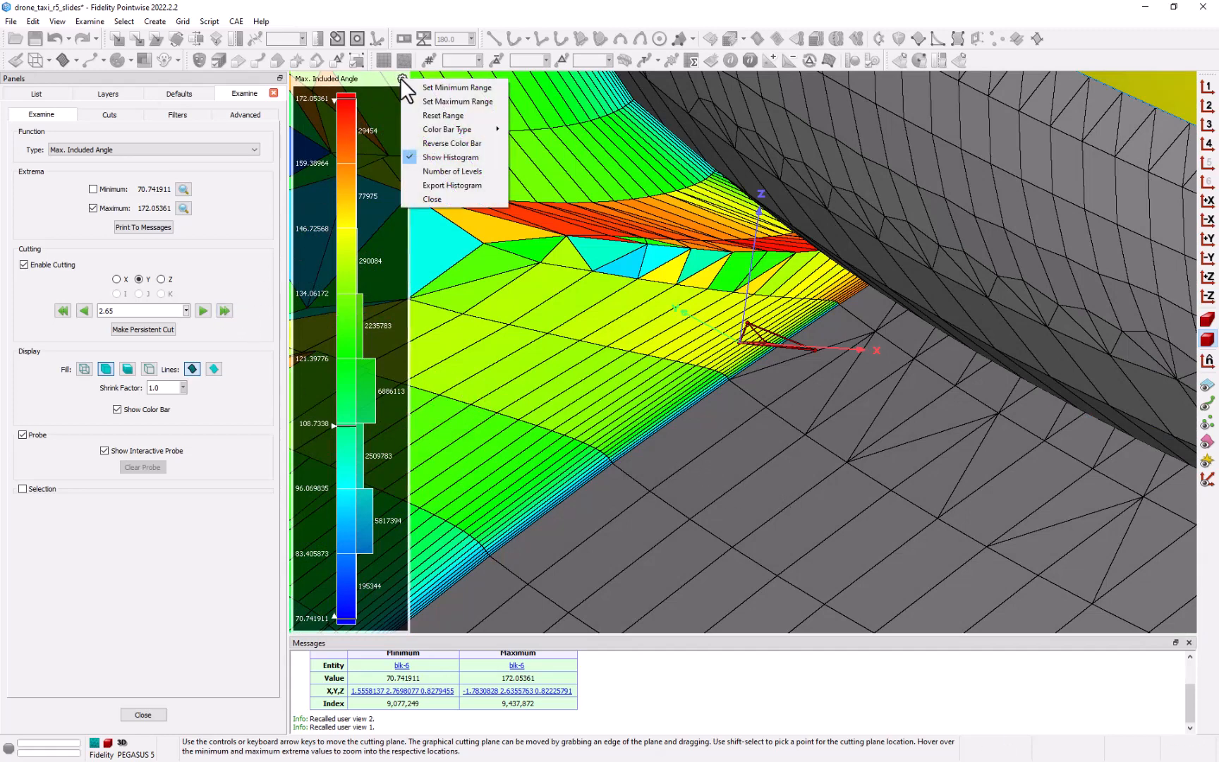
mouse_move(457, 101)
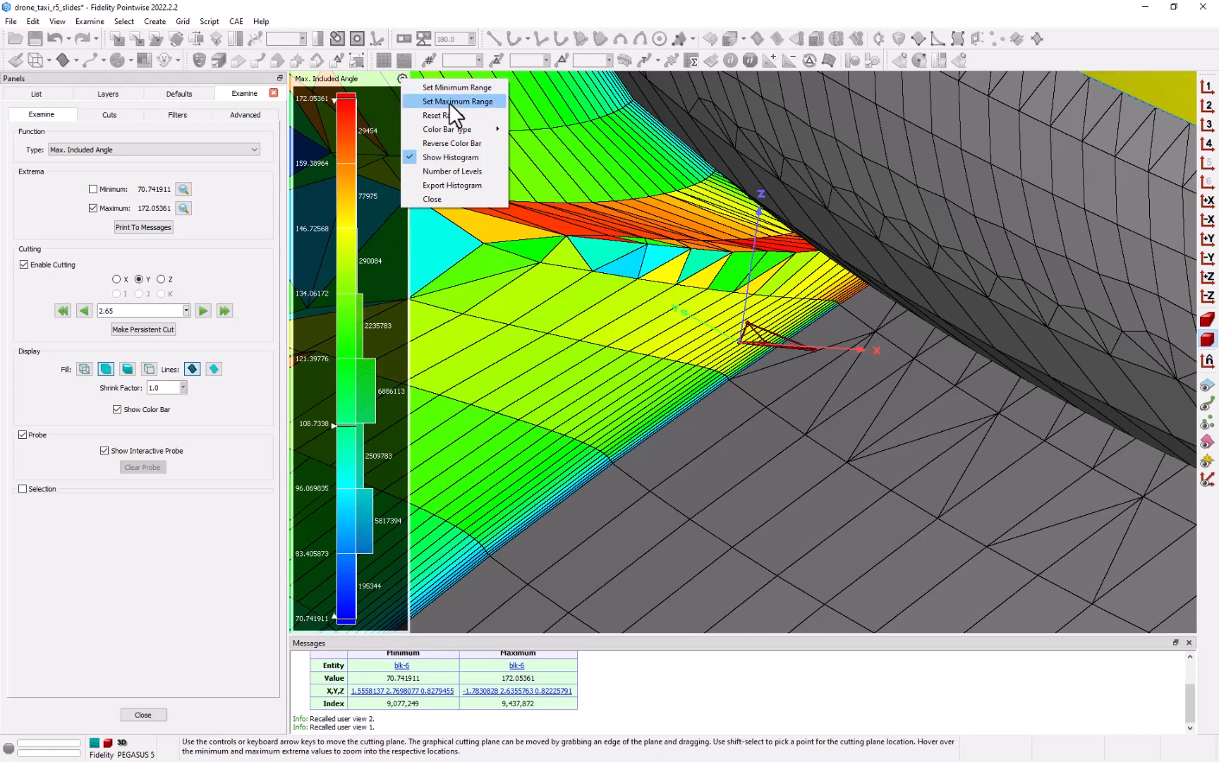
left_click(456, 101)
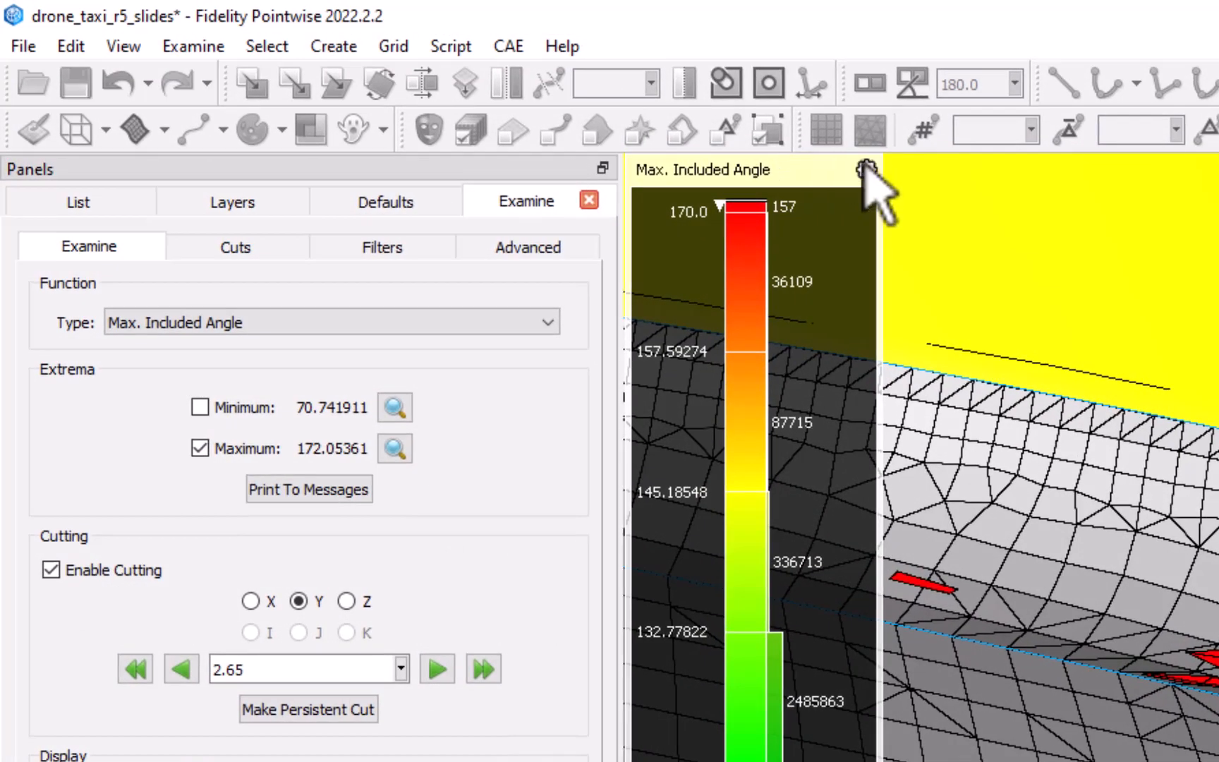
Show the Advanced tab with Color Bar and Histogram sections expanded
left_click(527, 246)
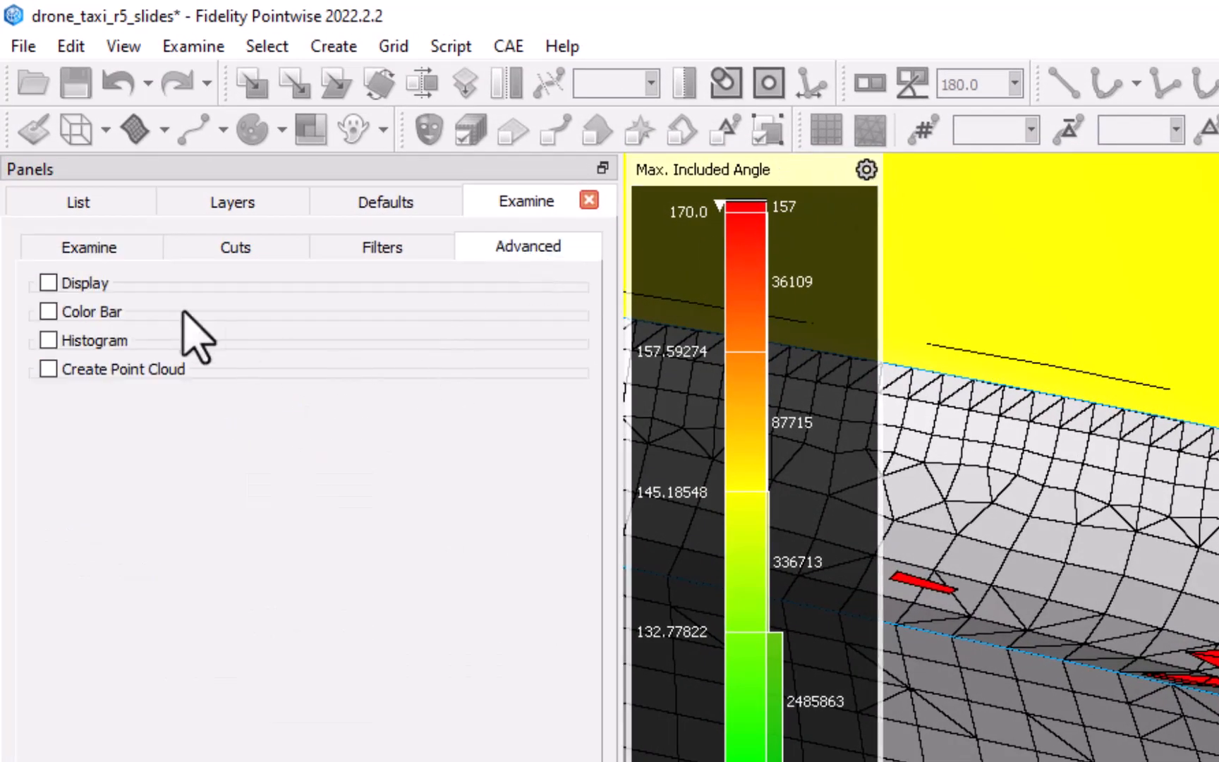
left_click(47, 311)
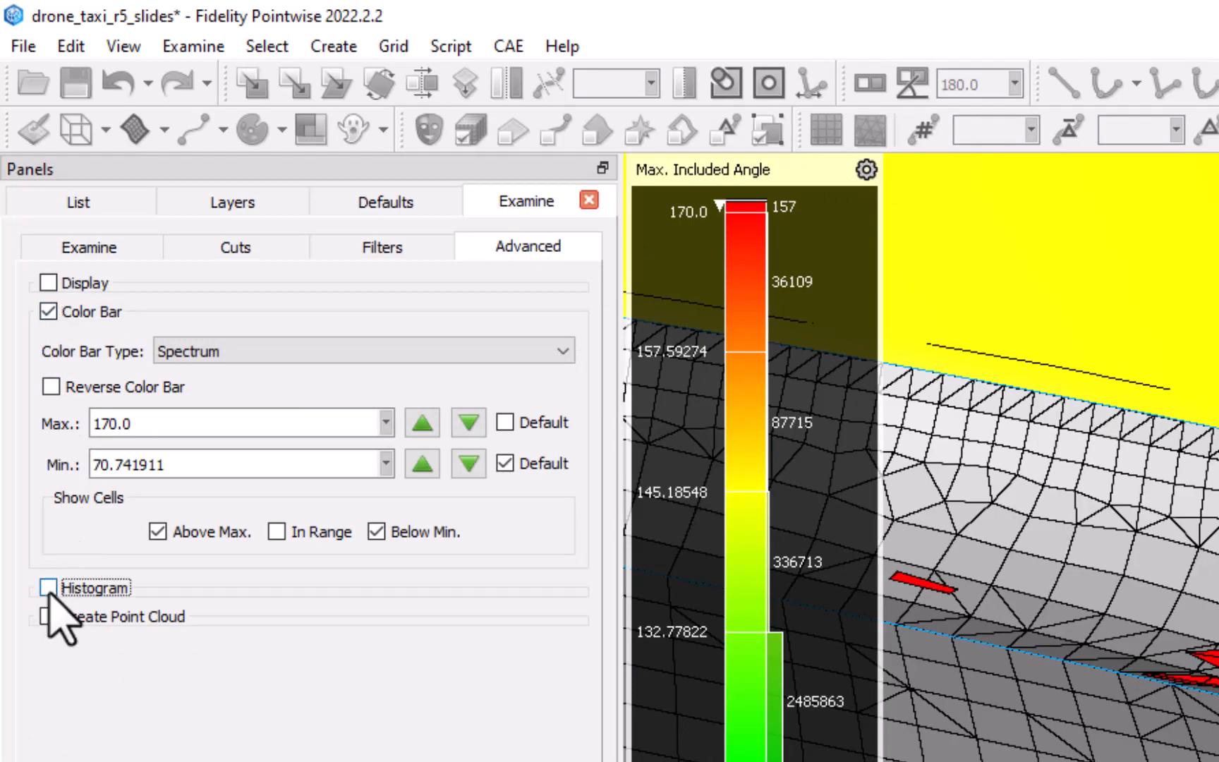
left_click(48, 587)
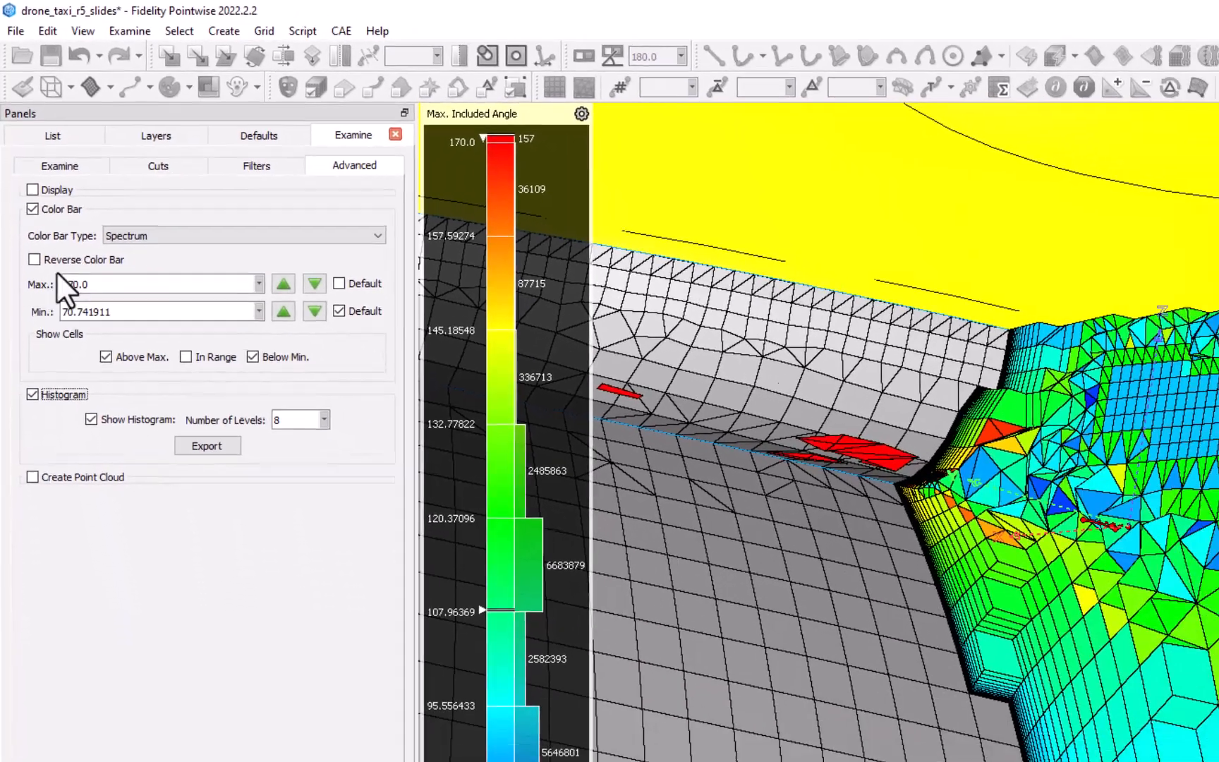